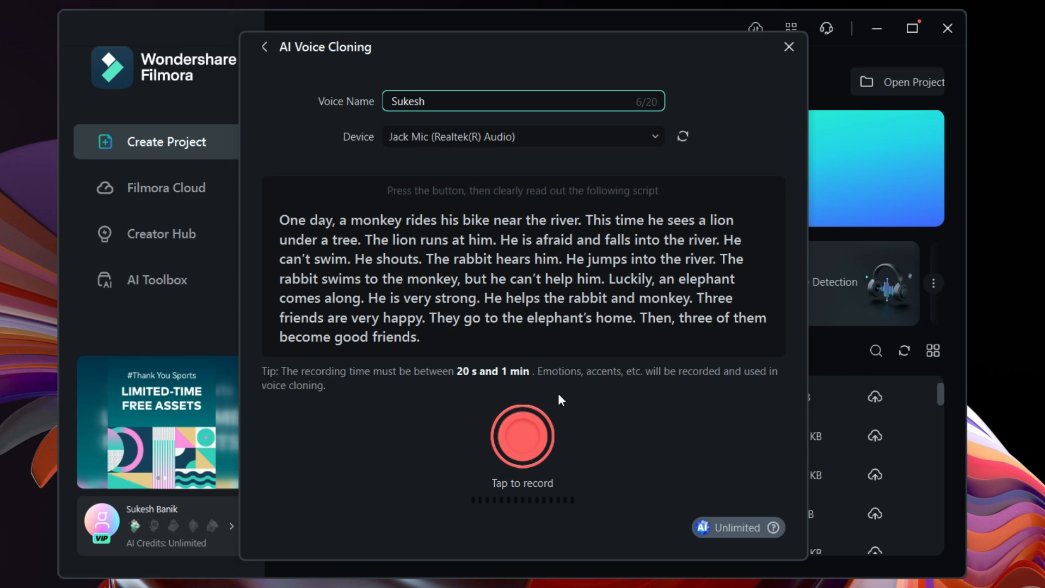
Step: Record the script to clone the Sukesh voice and select it for the travel essay at 16:9
click(523, 436)
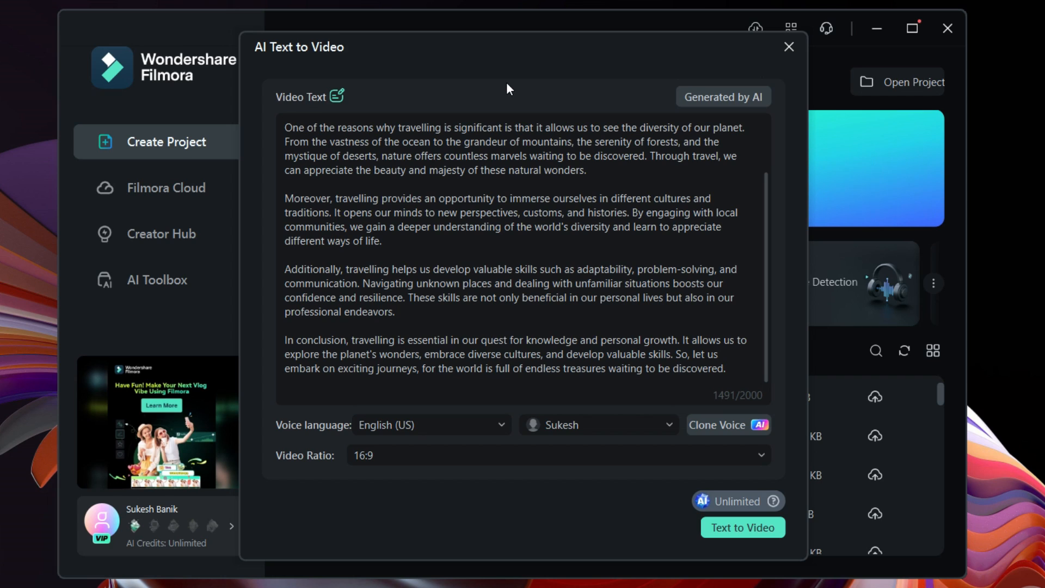
mouse_move(603, 460)
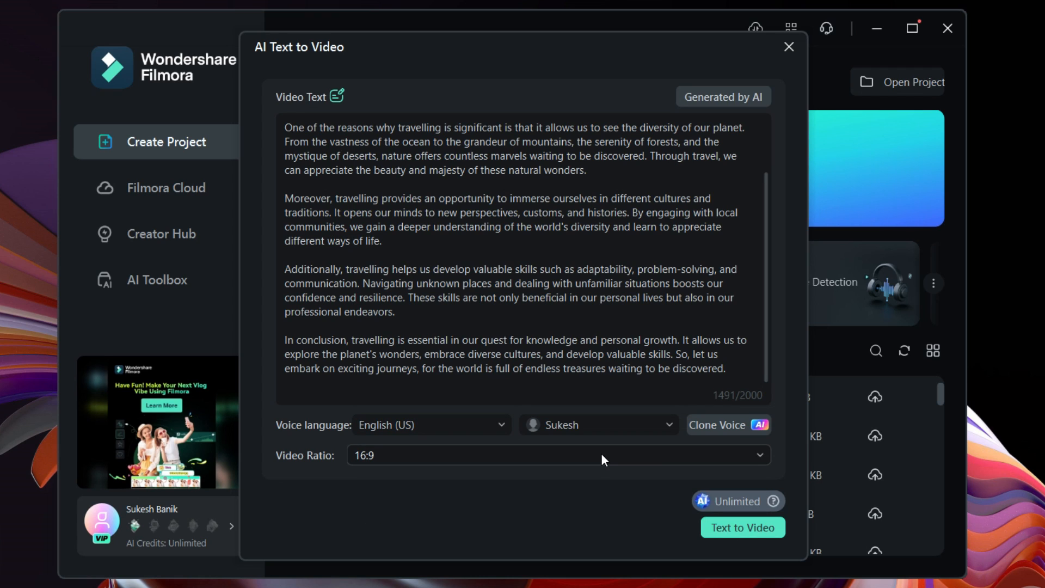